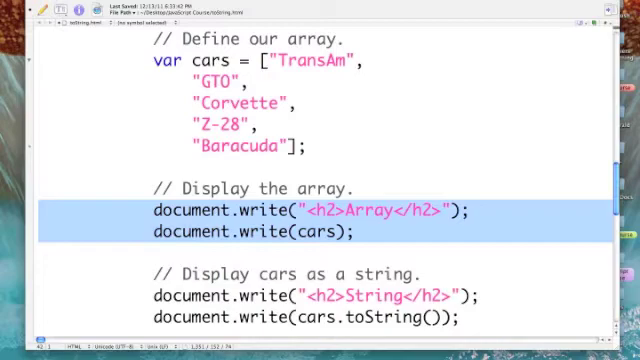
scroll("down", 3)
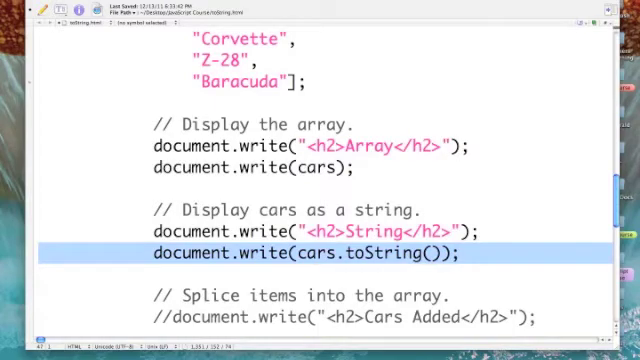